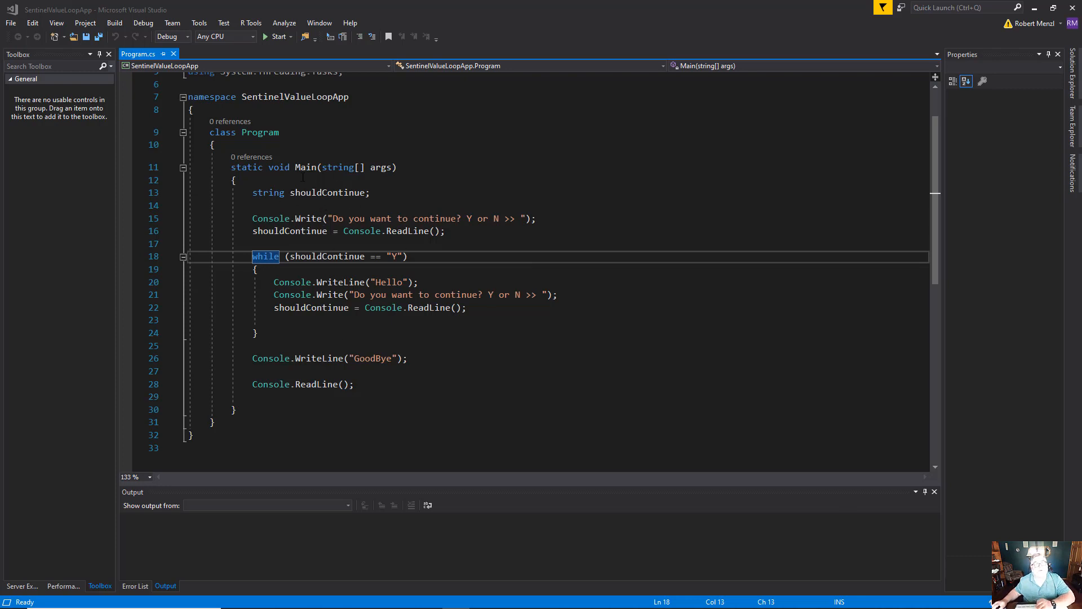
mouse_move(307, 167)
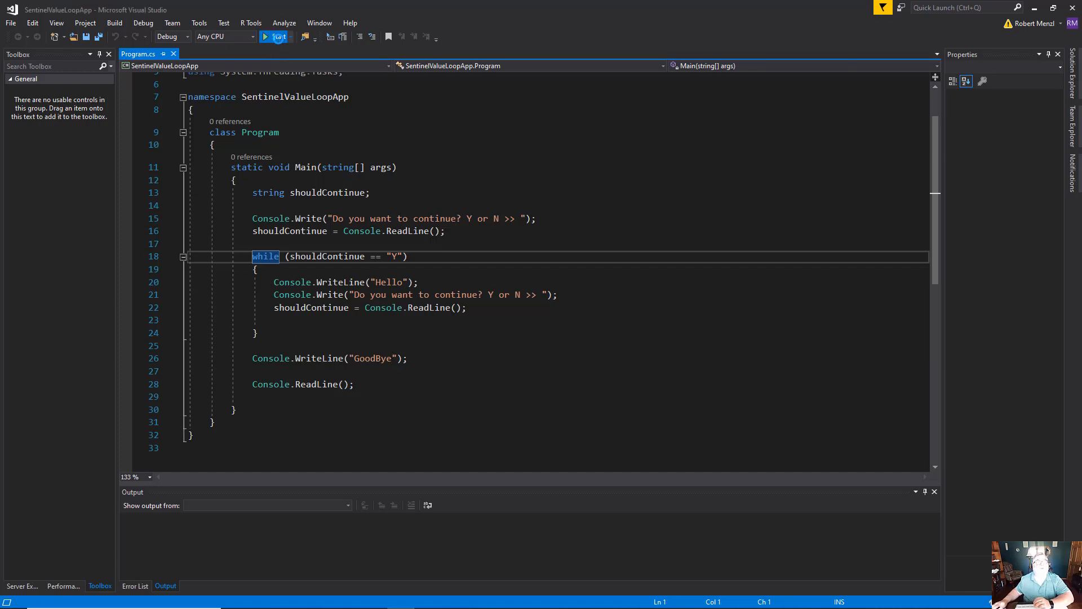
Run SentinelValueLoopApp, answer Y three times to repeat Hello, then N to end
click(265, 37)
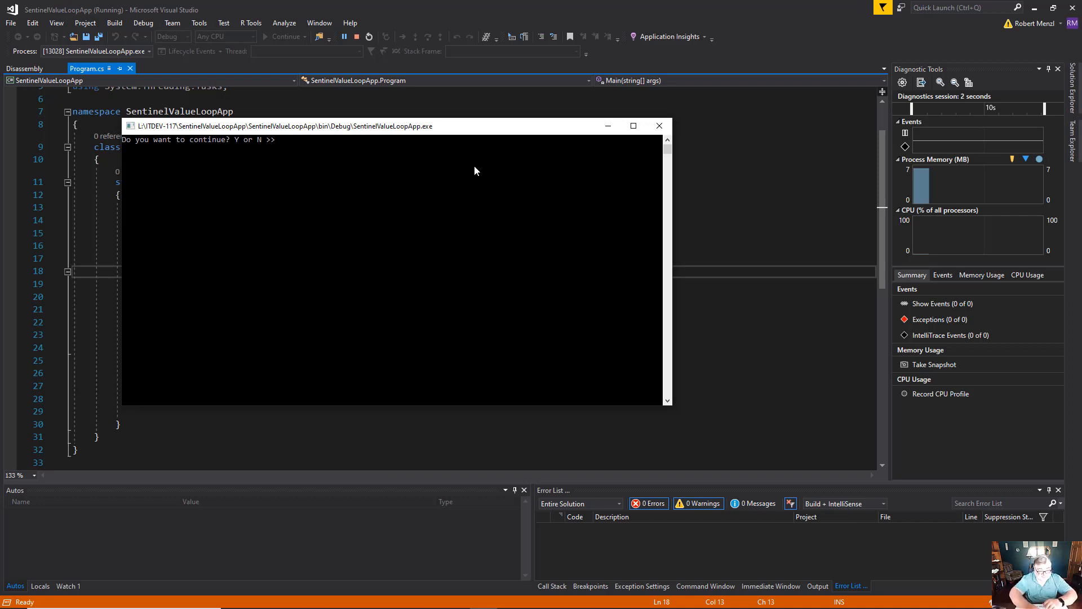
text(Y)
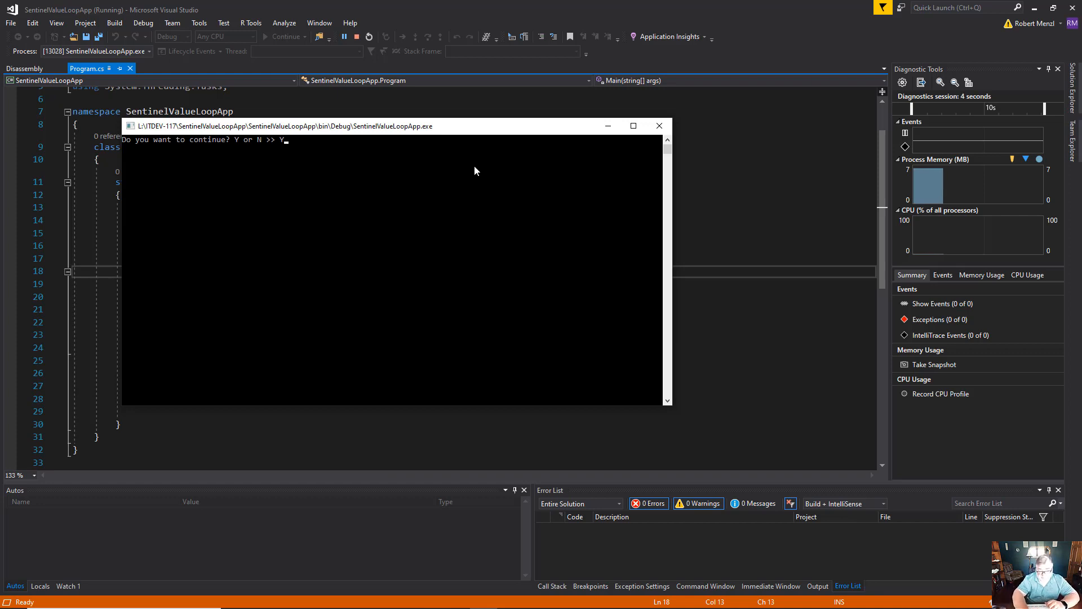
key(Enter)
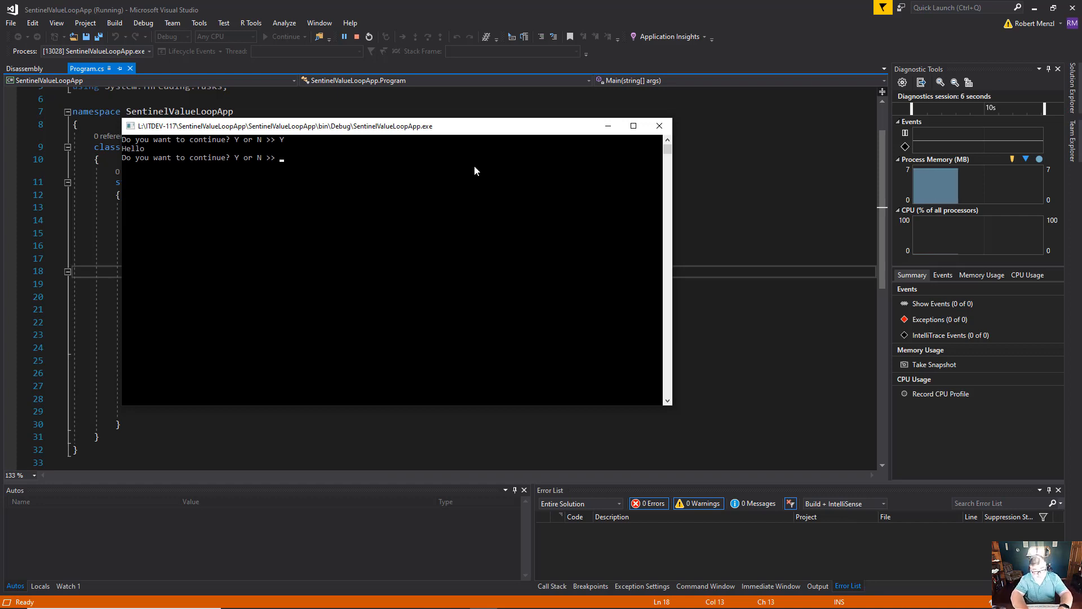
text(Y)
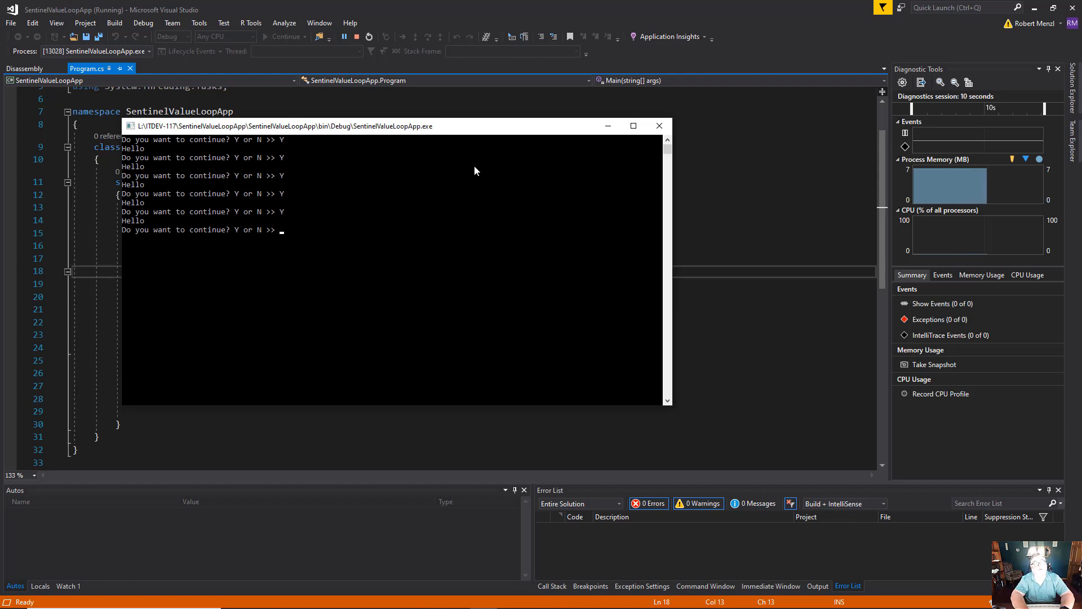
text(Y)
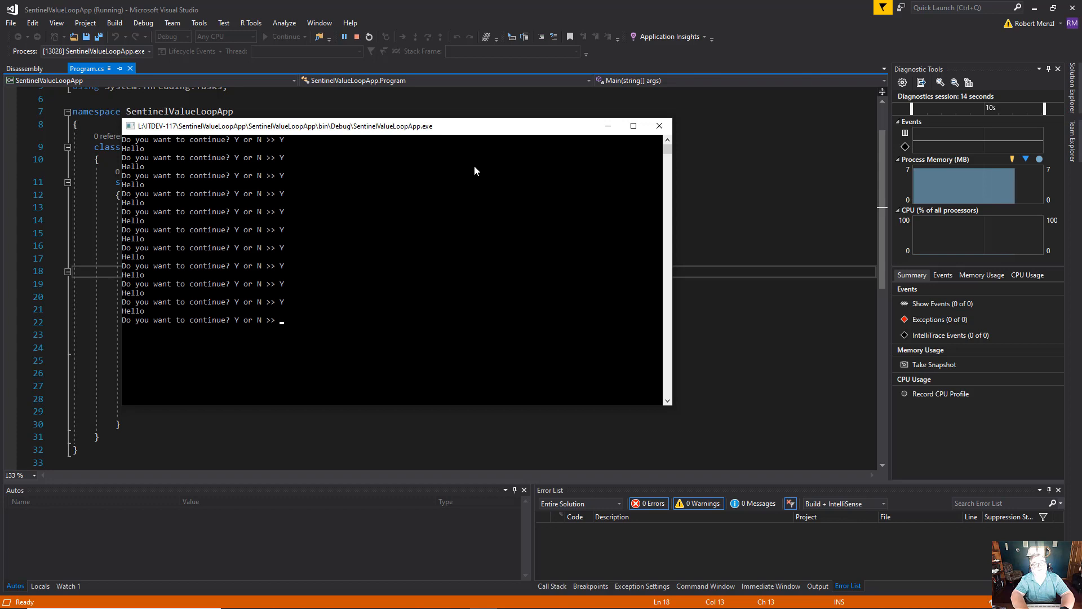
text(N)
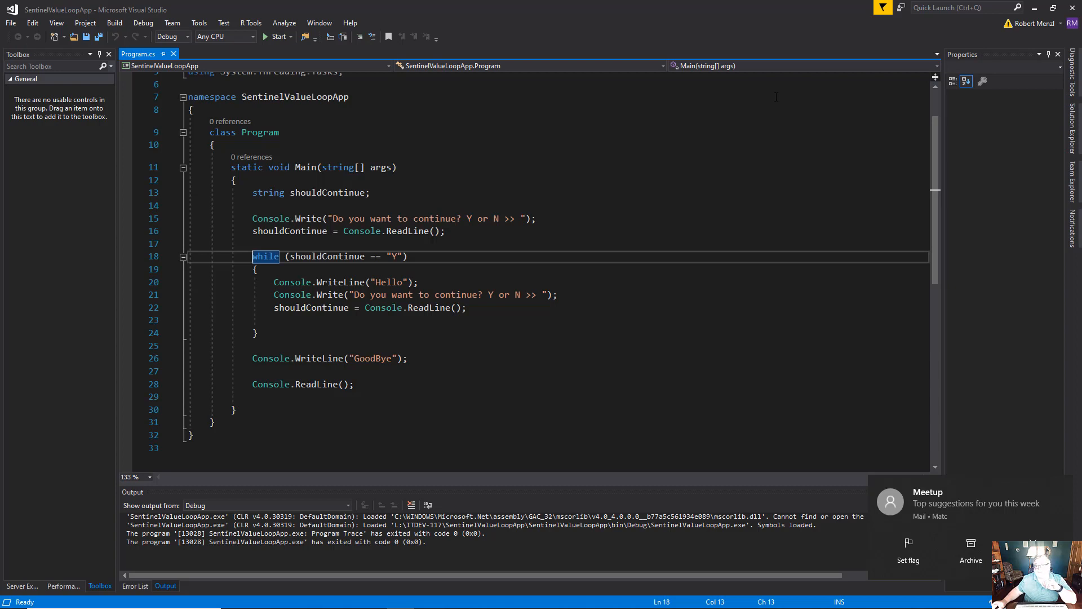
mouse_move(780, 122)
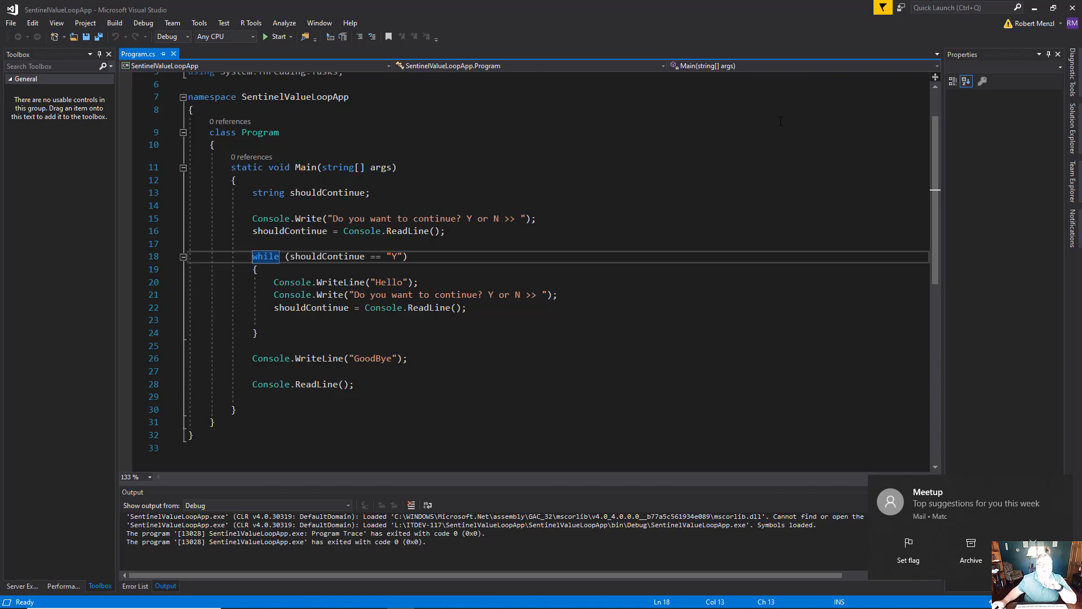